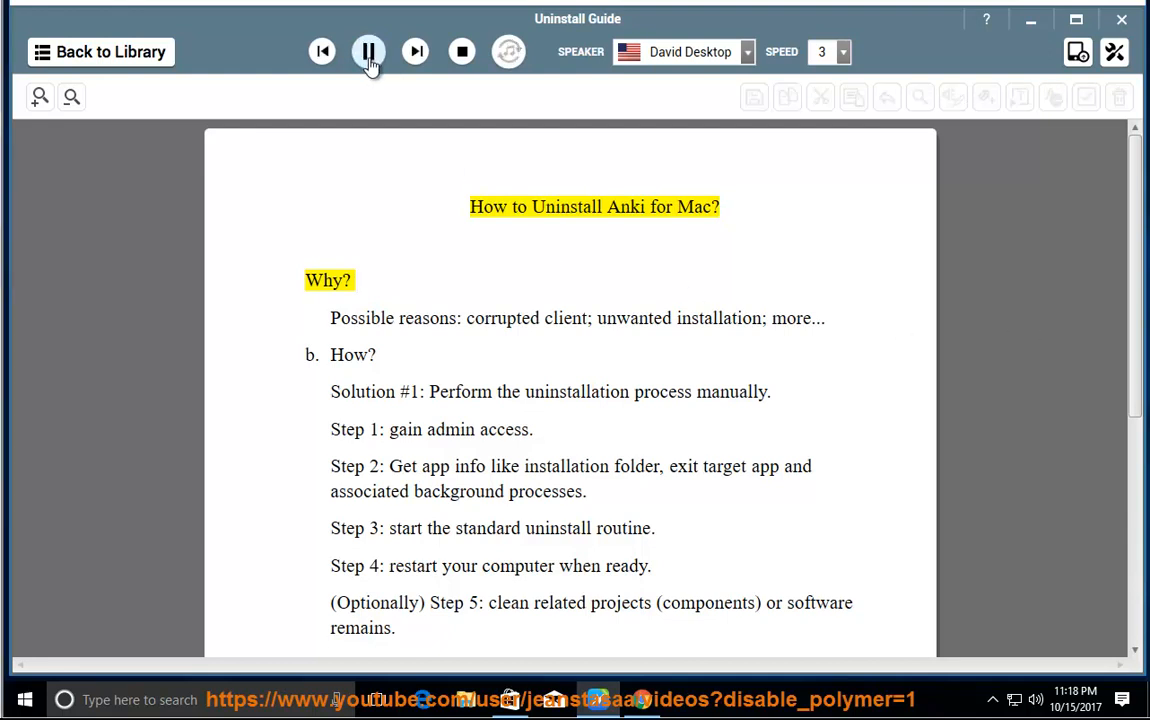
- Have NaturalReader read the Anki uninstall guide aloud, then close the About Anki window
click(368, 51)
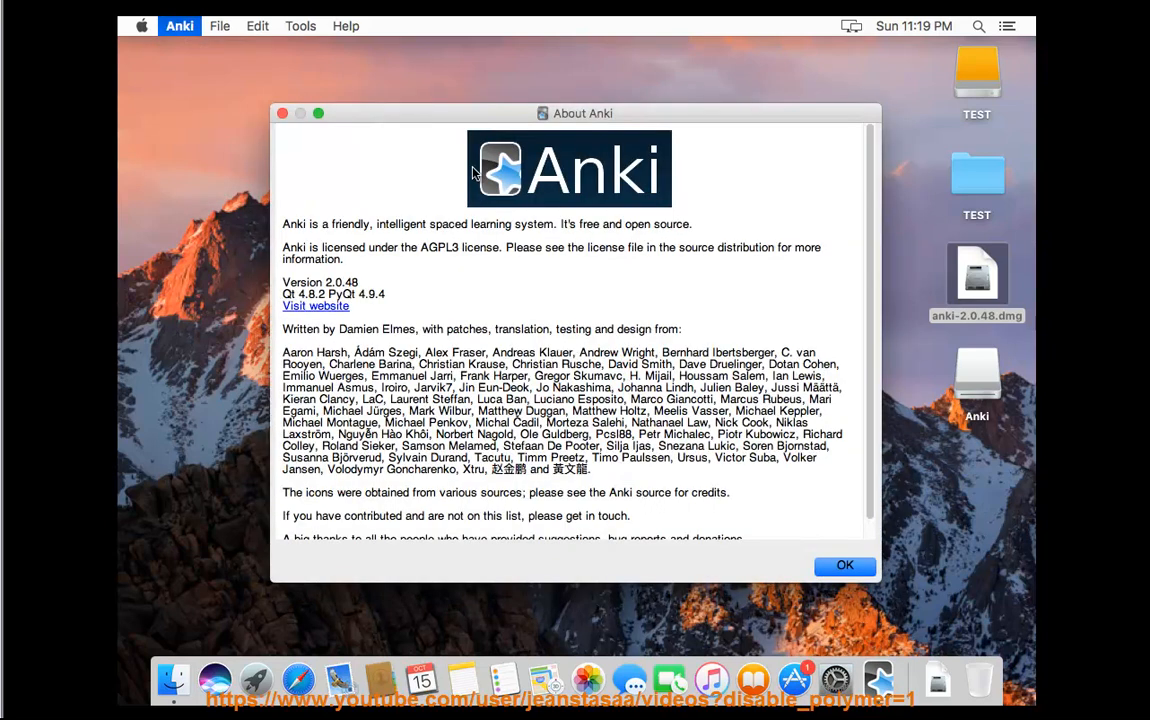
mouse_move(200, 67)
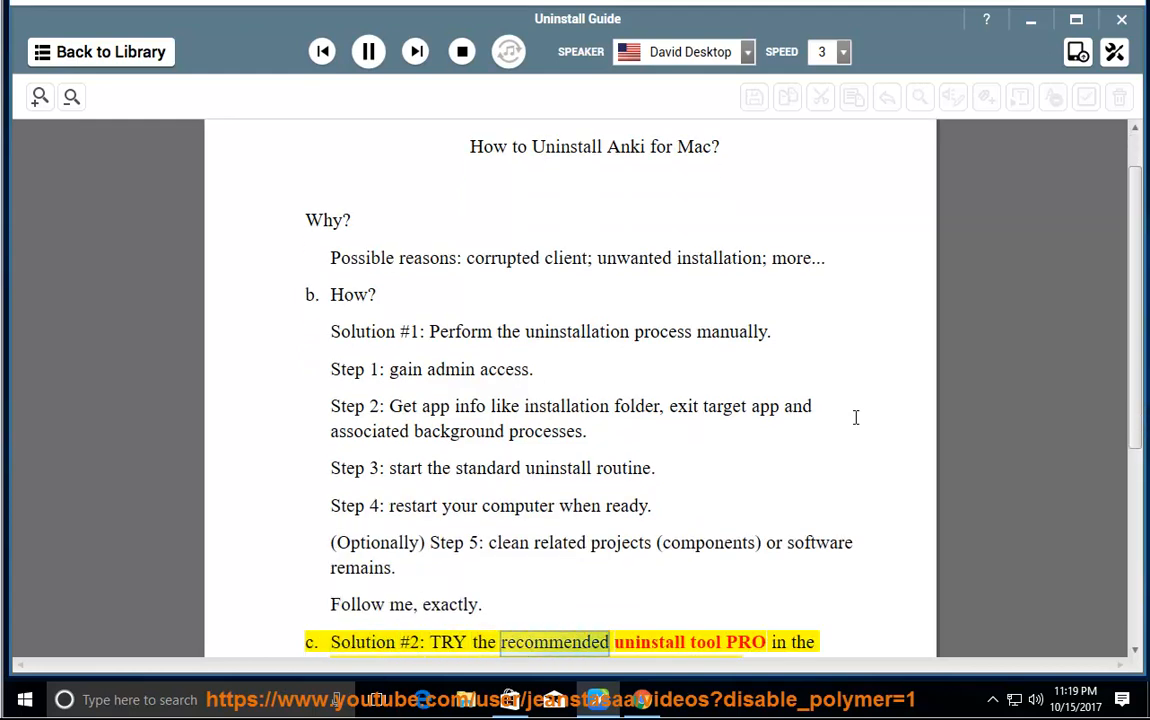
scroll(down, 3)
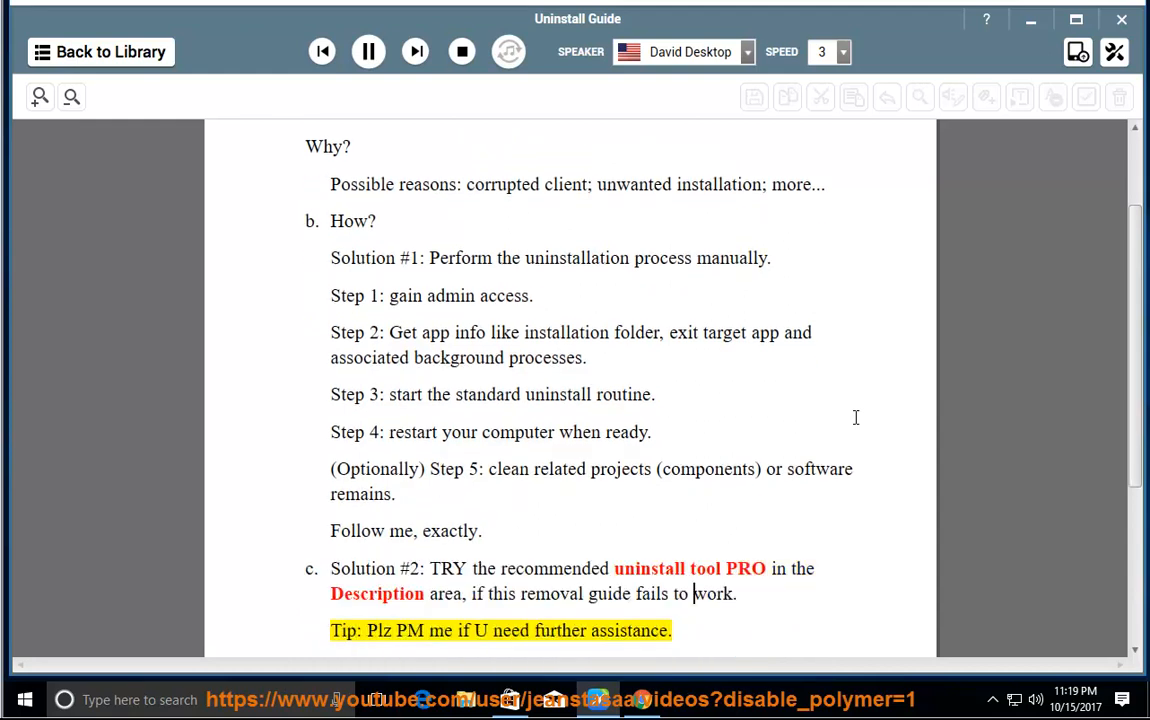
double_click(629, 630)
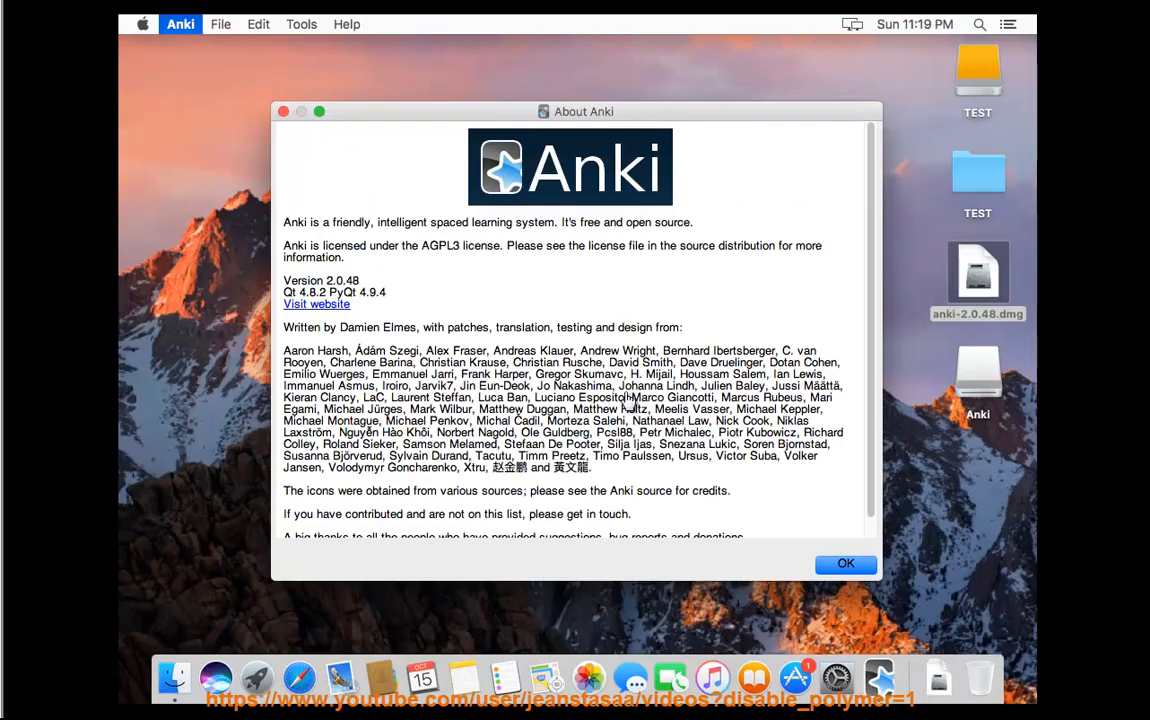
click(845, 563)
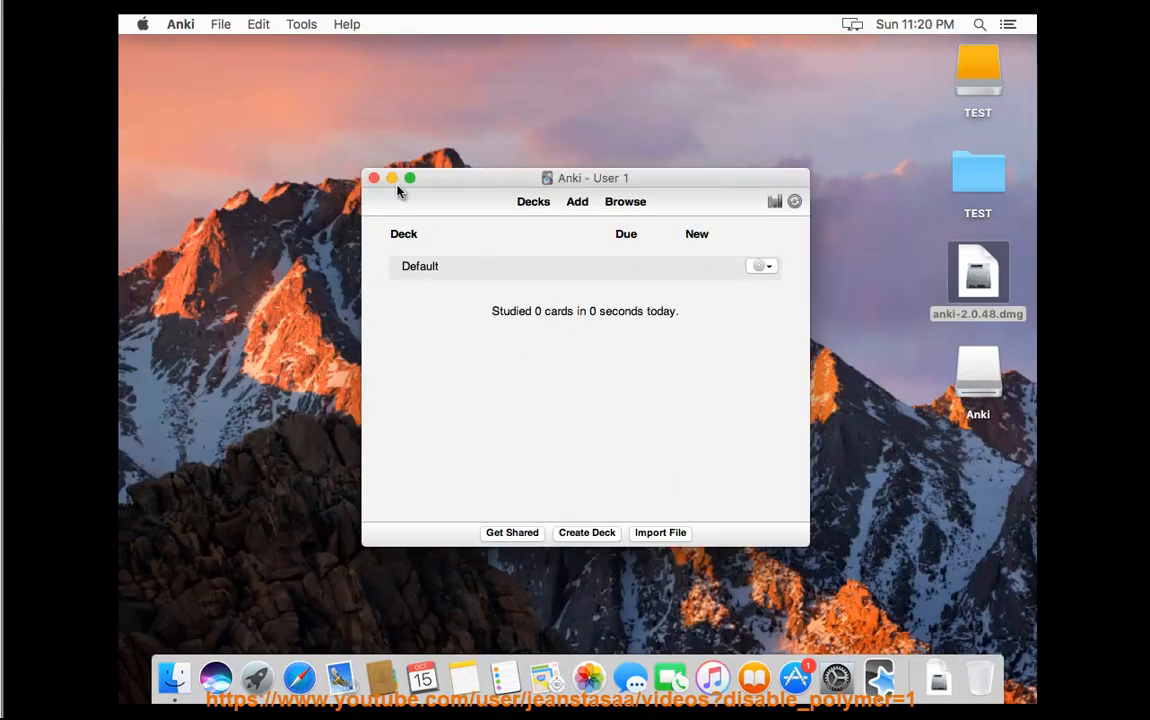
- Close the Anki deck window and go to the Utilities folder in Finder
click(374, 178)
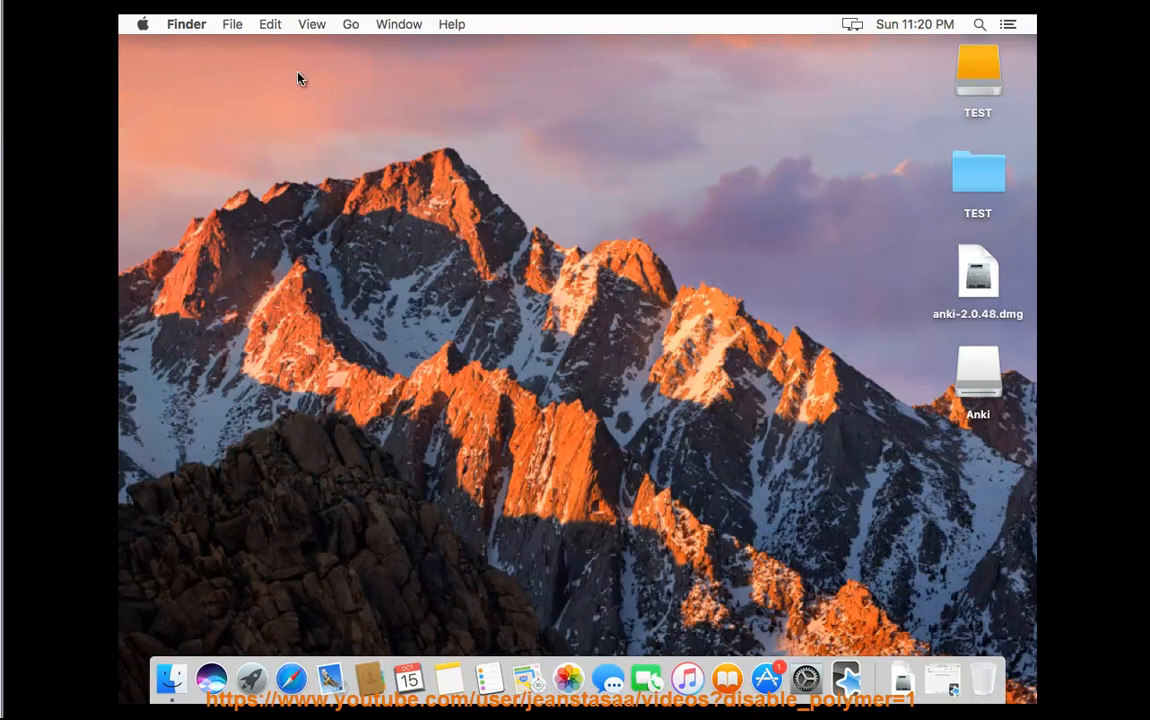
click(350, 24)
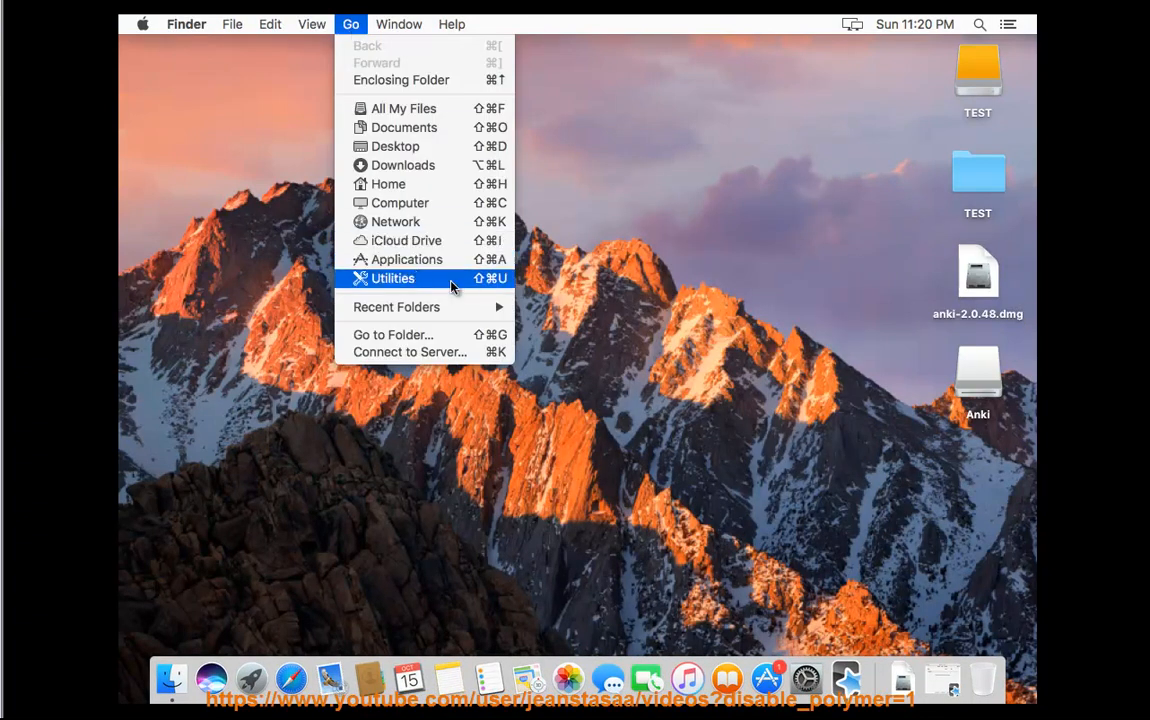
click(393, 278)
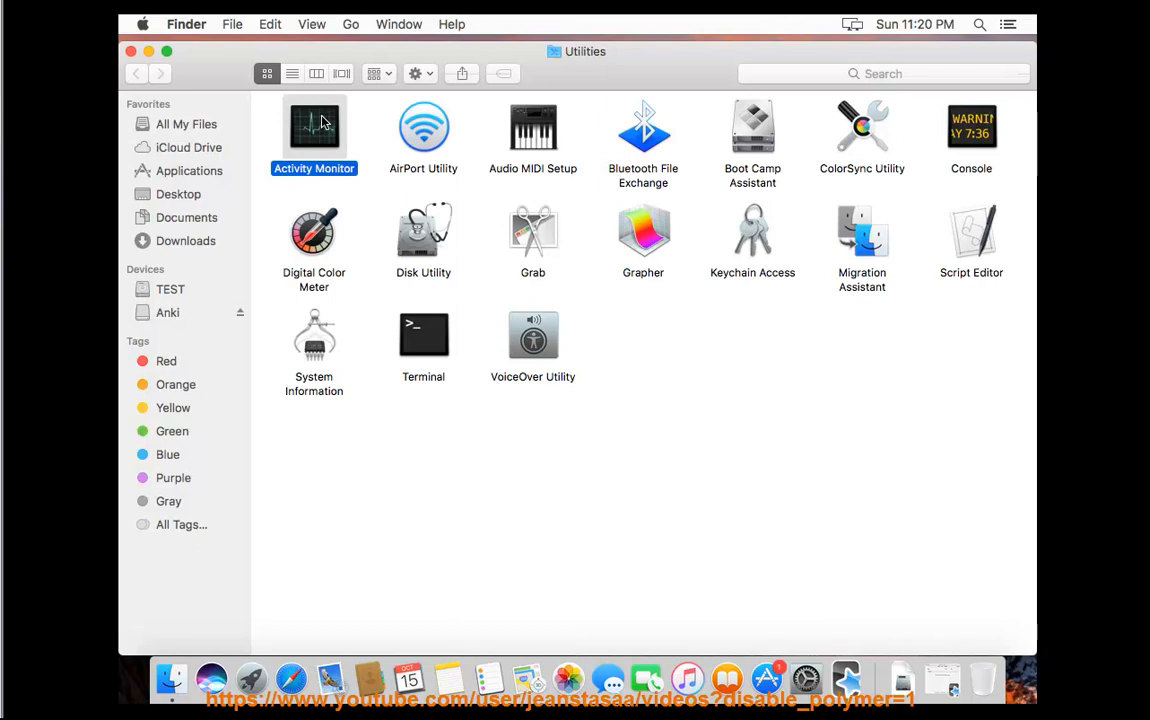